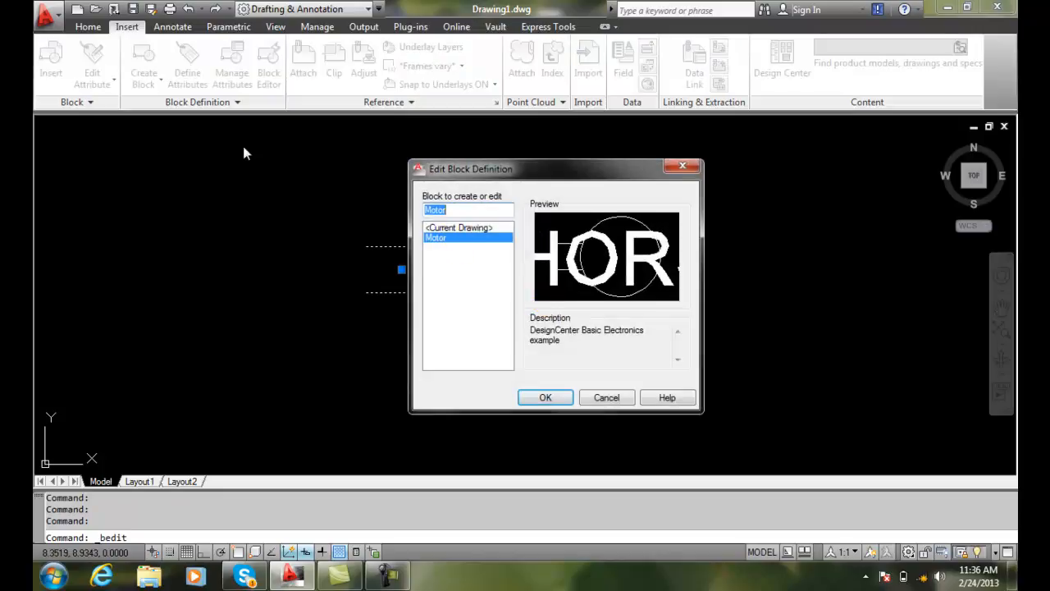
Select the Motor block in Edit Block Definition and open it in the Block Editor
left_click(544, 395)
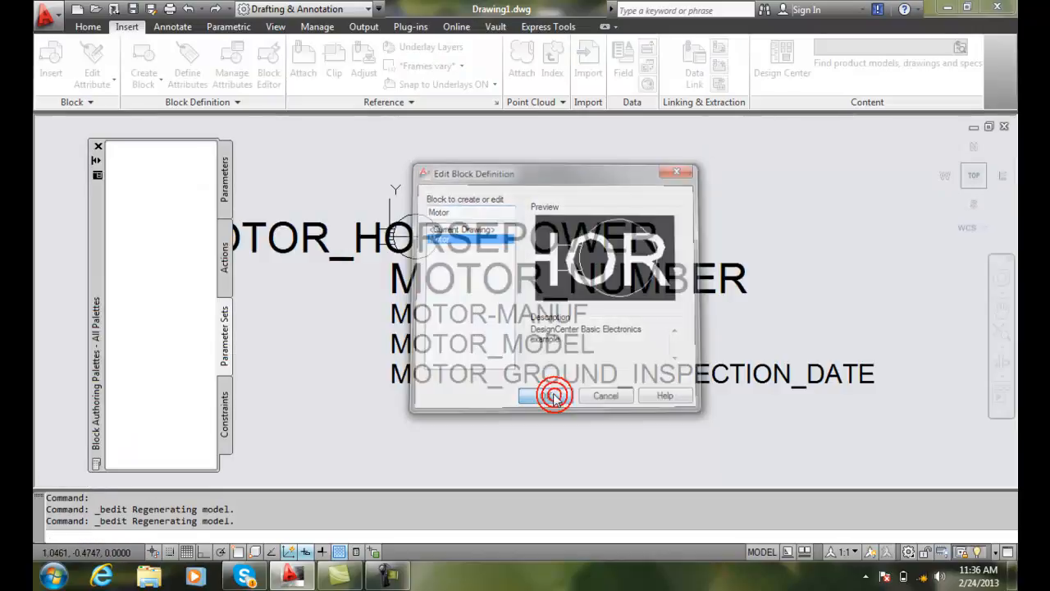
left_click(543, 395)
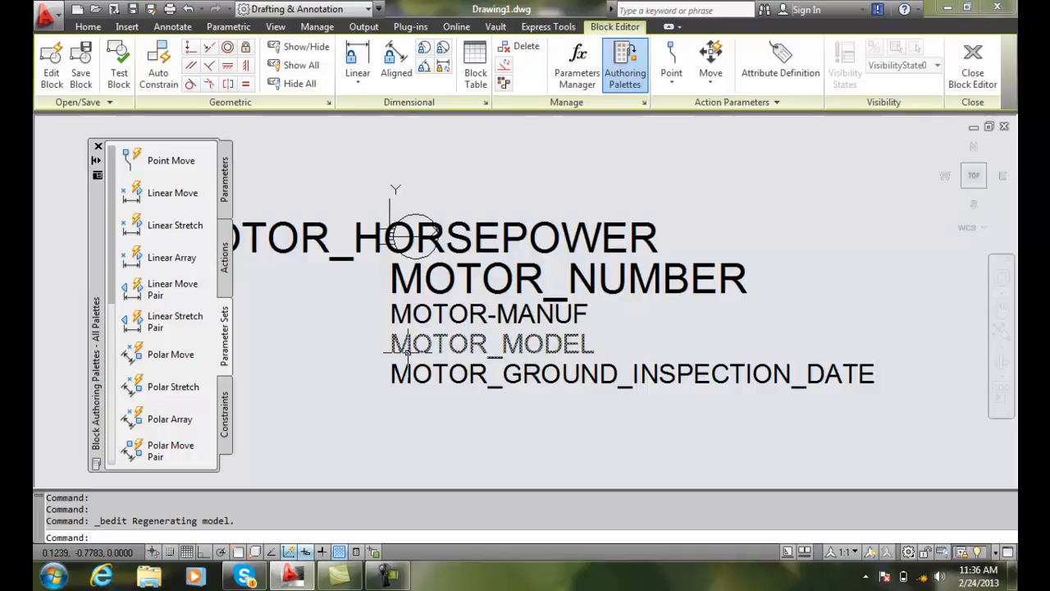
mouse_move(779, 66)
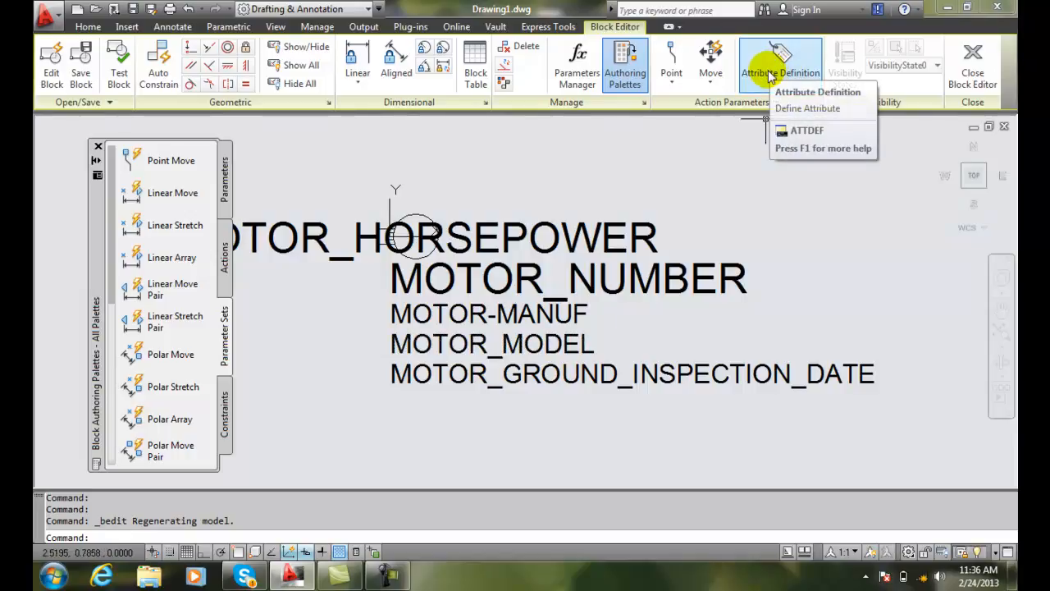
Define a new attribute with tag Motor_Plant_Location and prompt 'Where is this motor in the plant?'
left_click(808, 108)
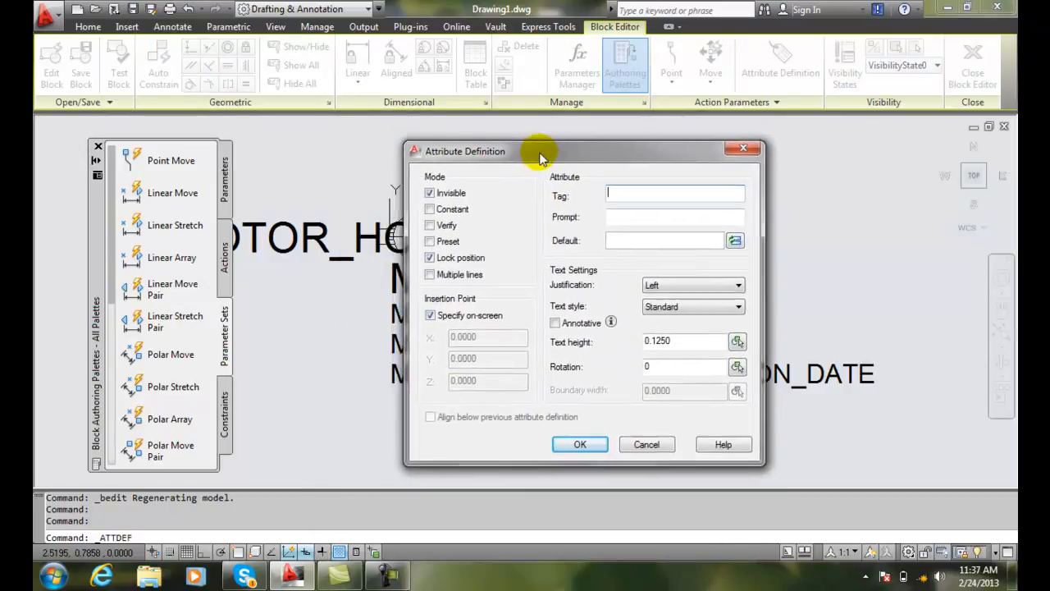
type("Motor_Plant_Location")
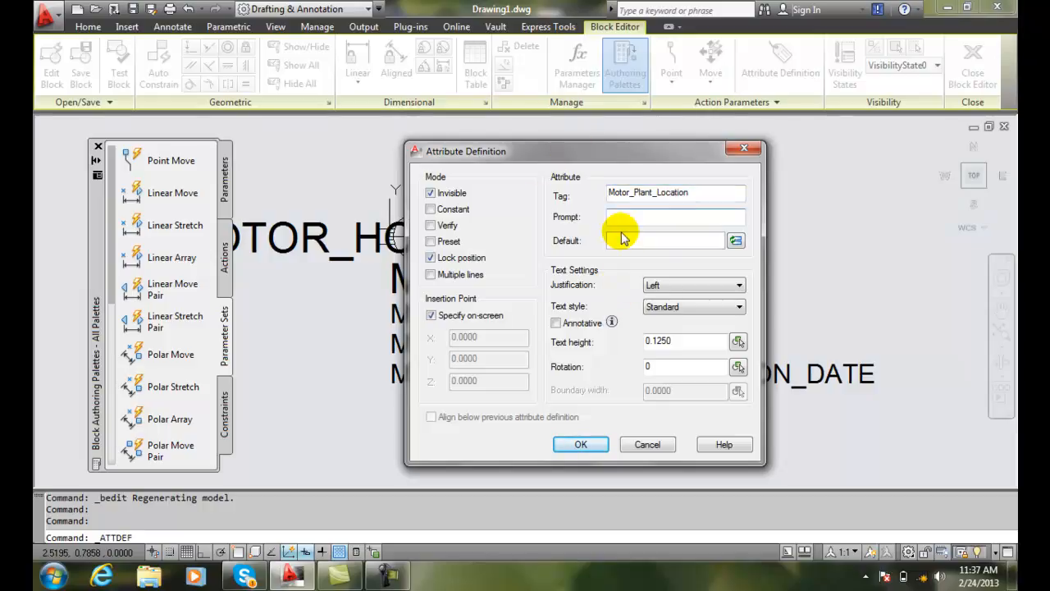
type("Where")
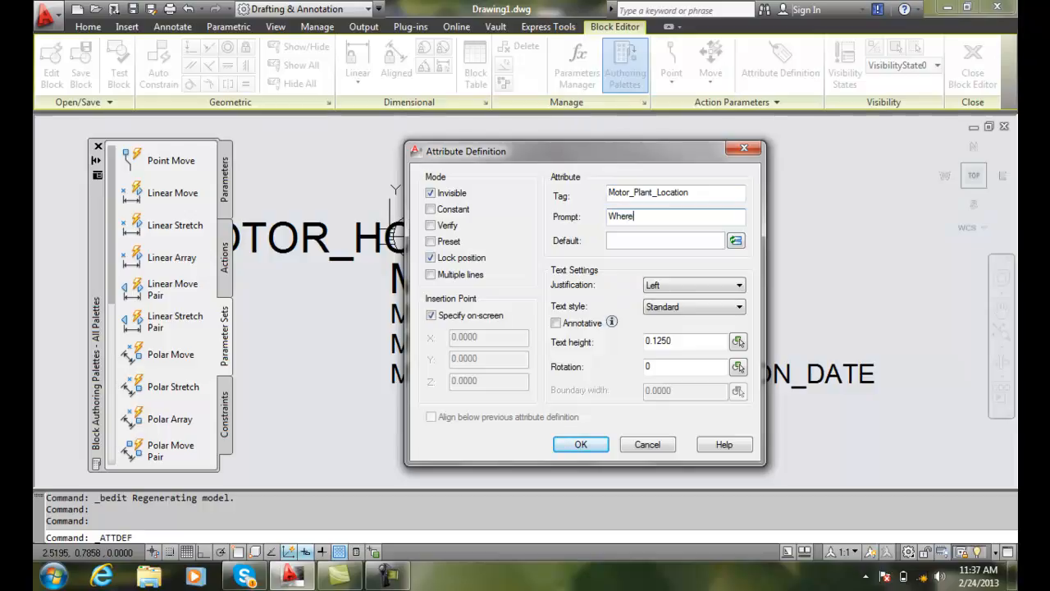
type("is this motor")
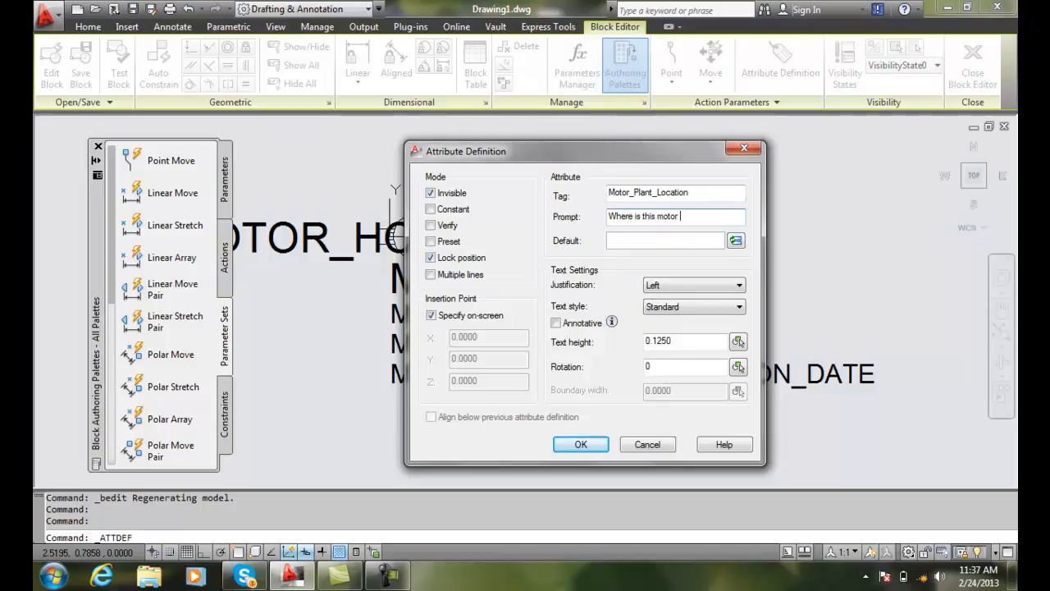
type("in the plant?")
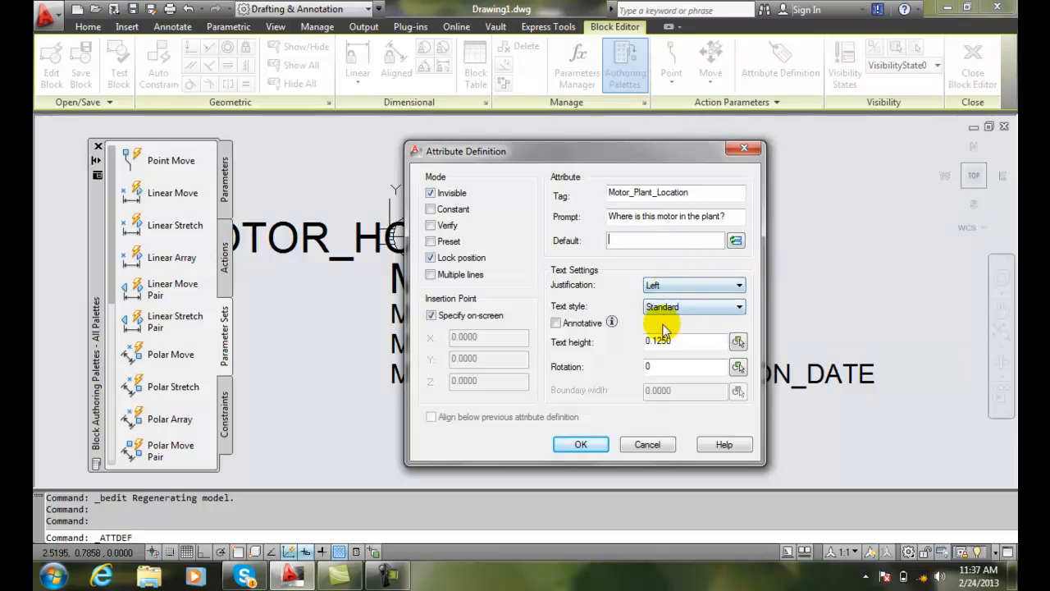
mouse_move(670, 341)
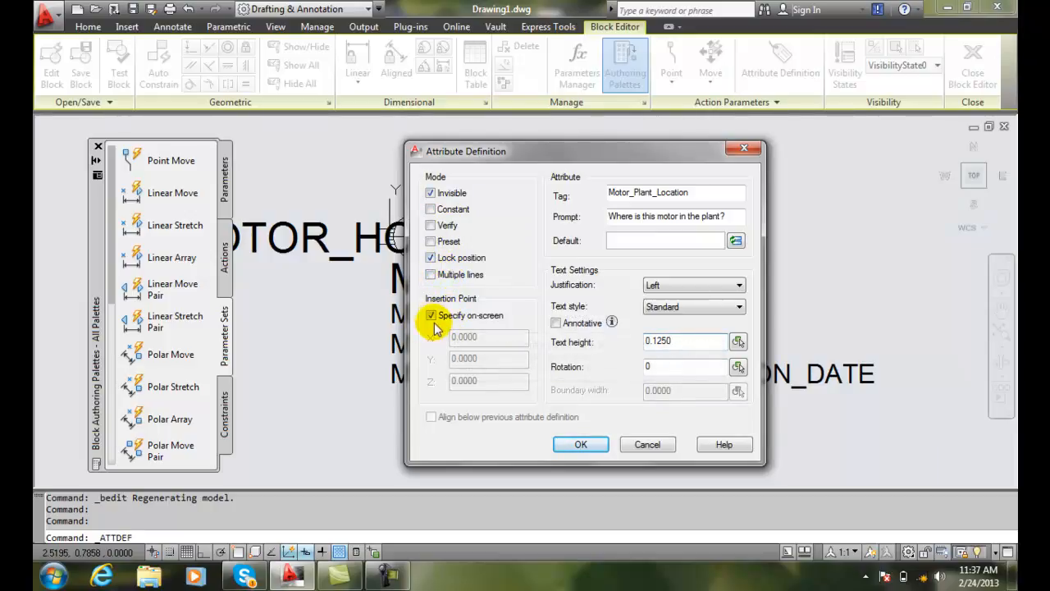
left_click(430, 315)
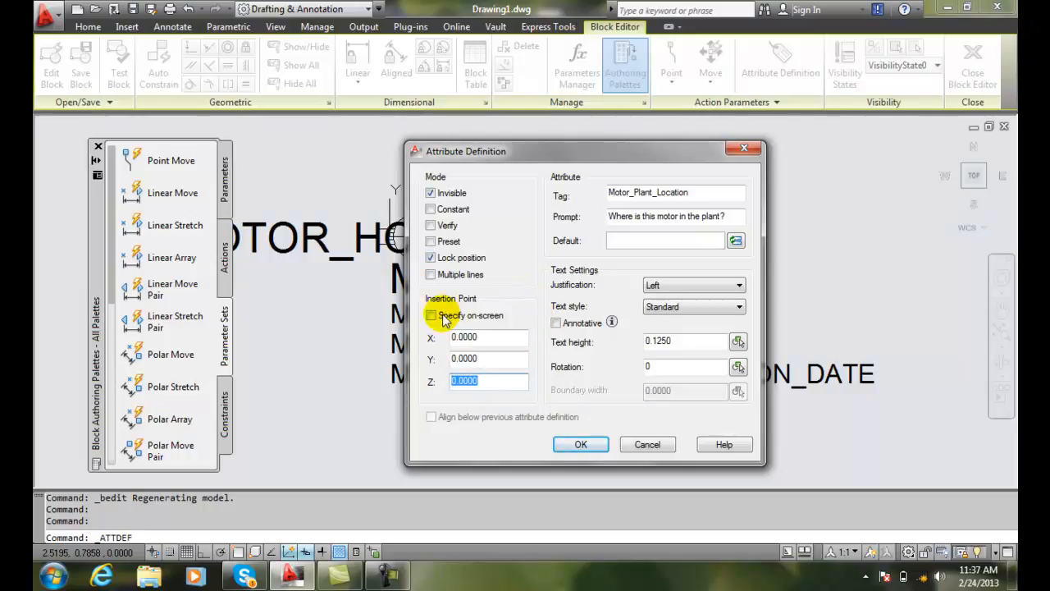
left_click(430, 315)
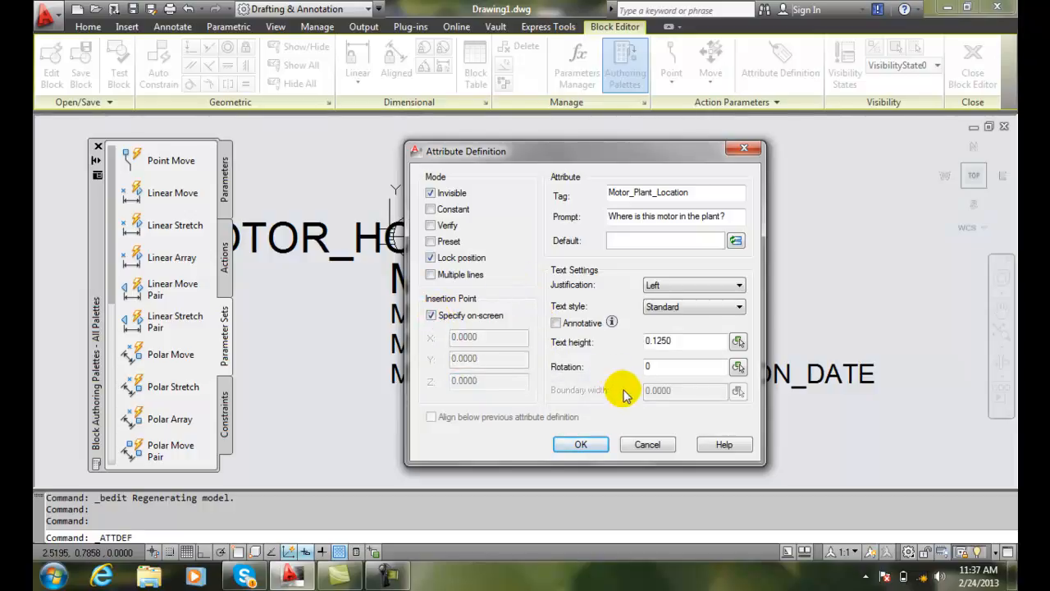
mouse_move(446, 419)
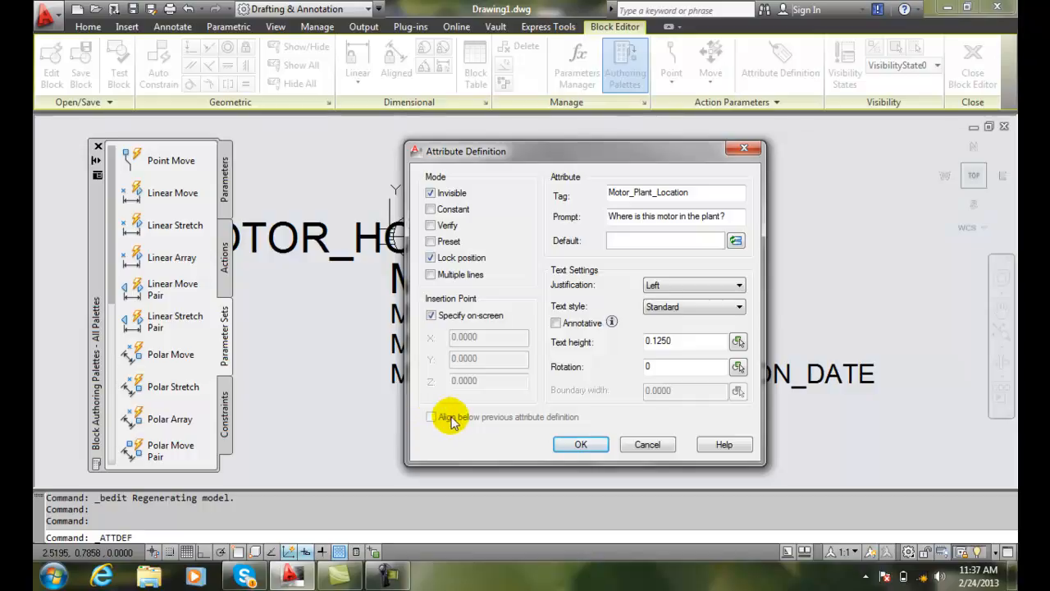
mouse_move(442, 433)
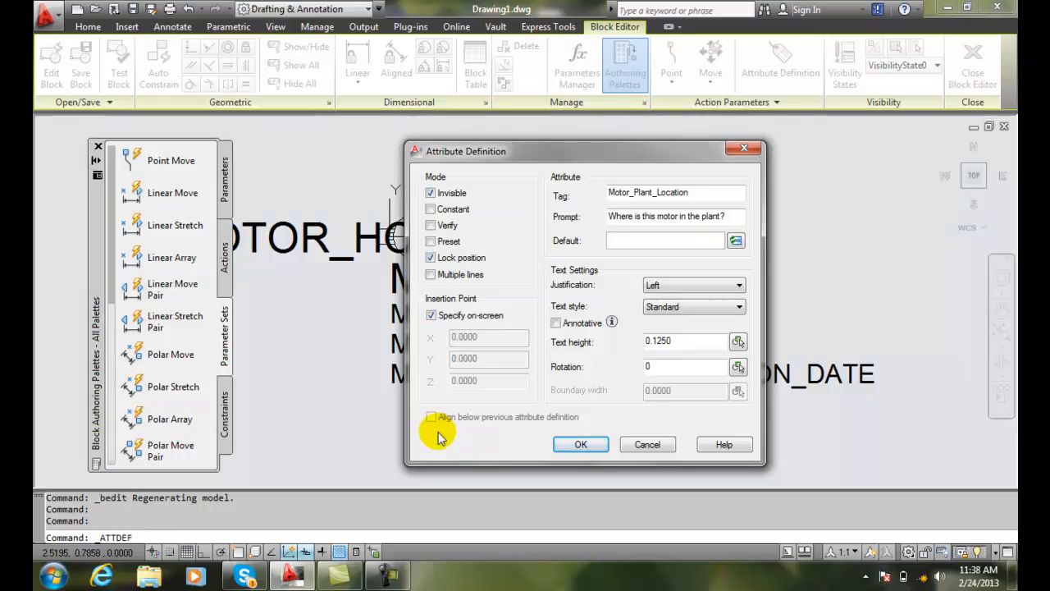
mouse_move(550, 433)
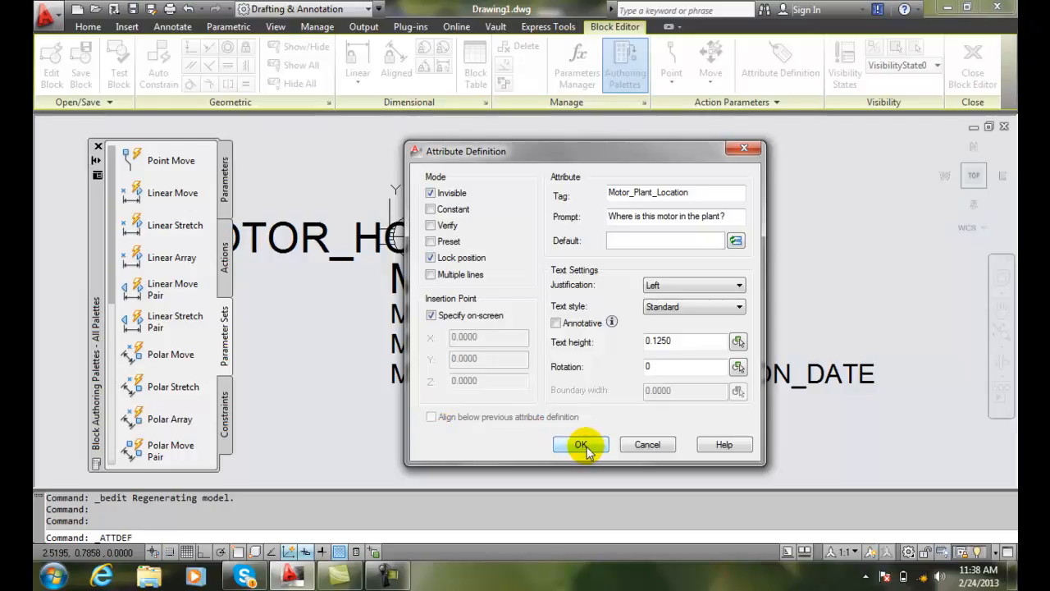
Accept the attribute settings and place MOTOR_PLANT_LOCATION just below MOTOR_GROUND_INSPECTION_DATE
left_click(581, 443)
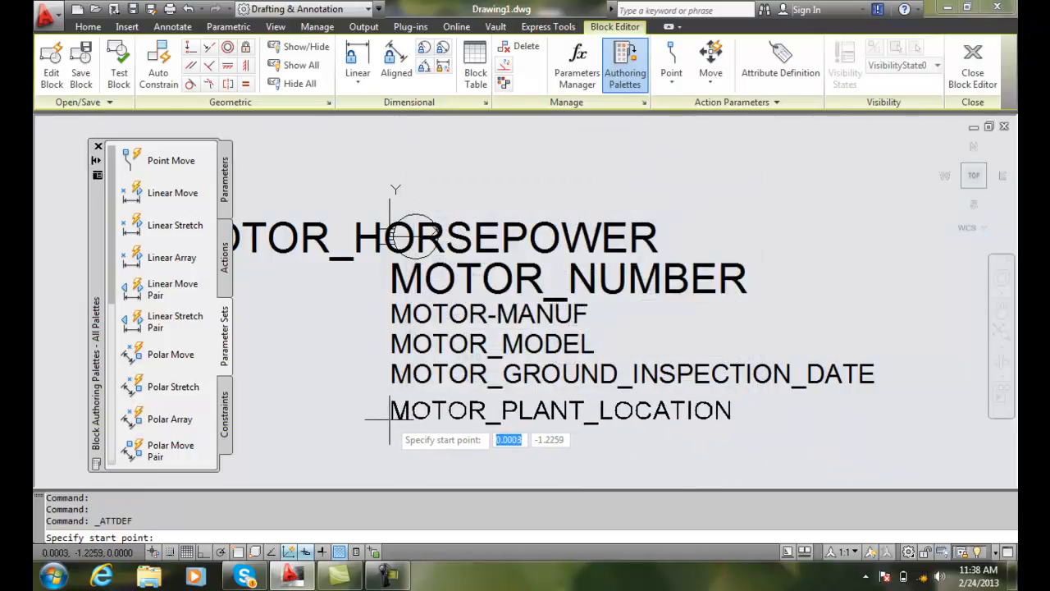
mouse_move(391, 402)
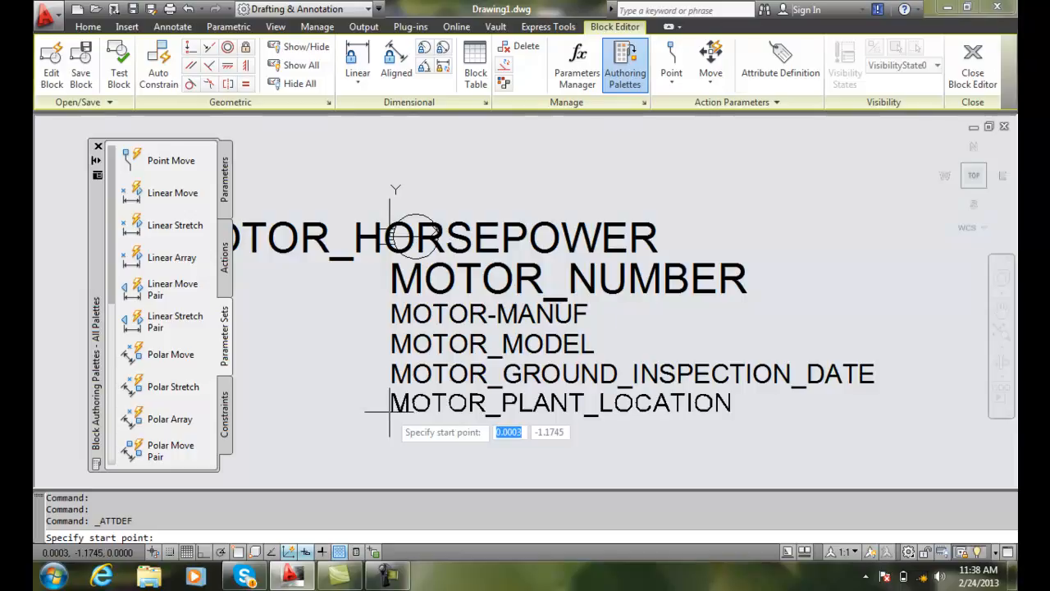
left_click(409, 456)
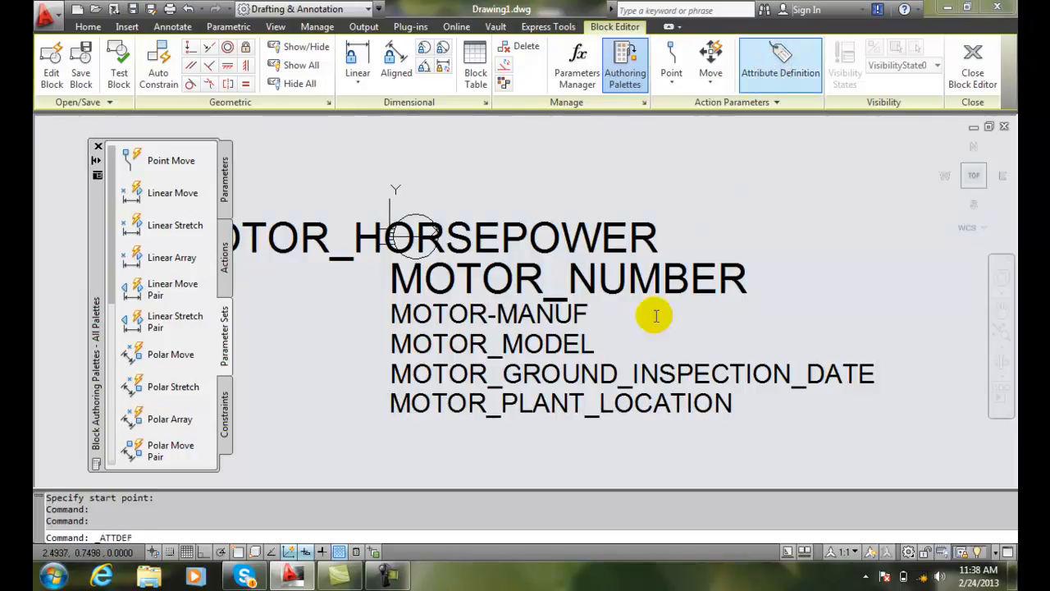
Define another attribute with tag Motor_Frame and prompt 'What is the motor frame number?'
left_click(781, 66)
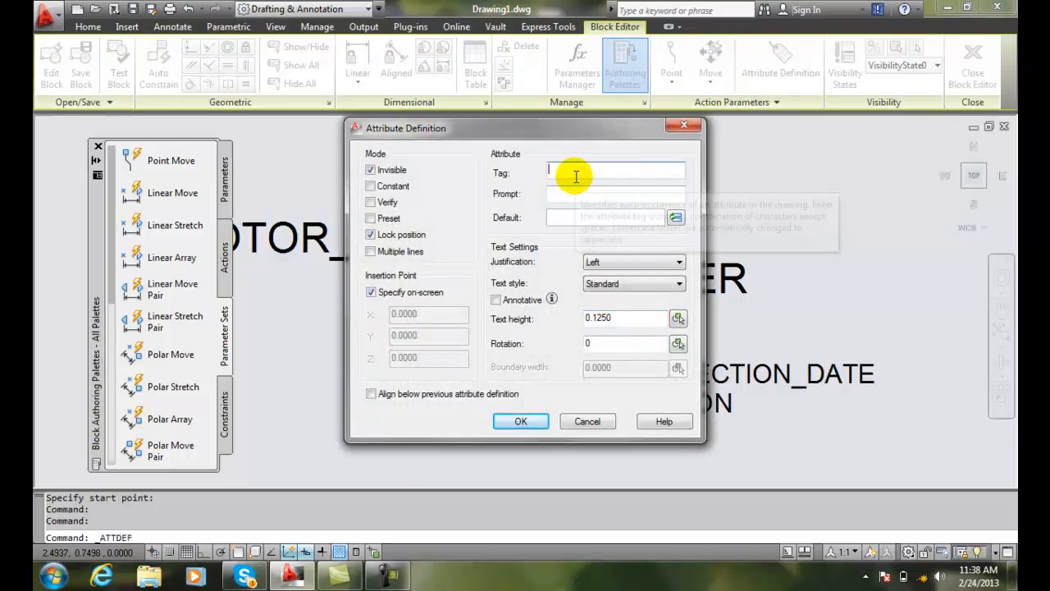
type("Motor_Frame")
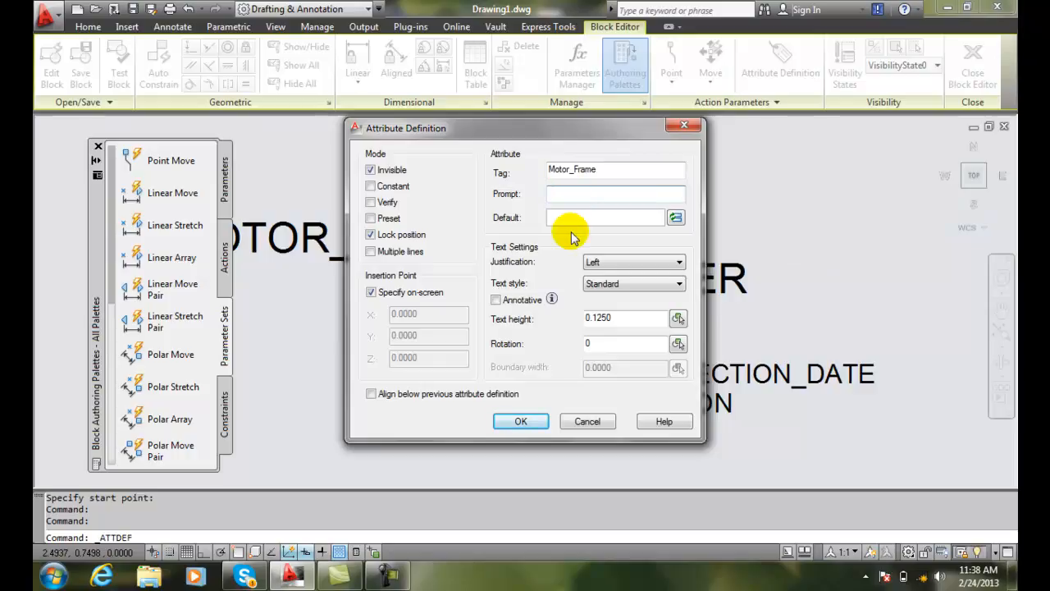
type("What is the motor")
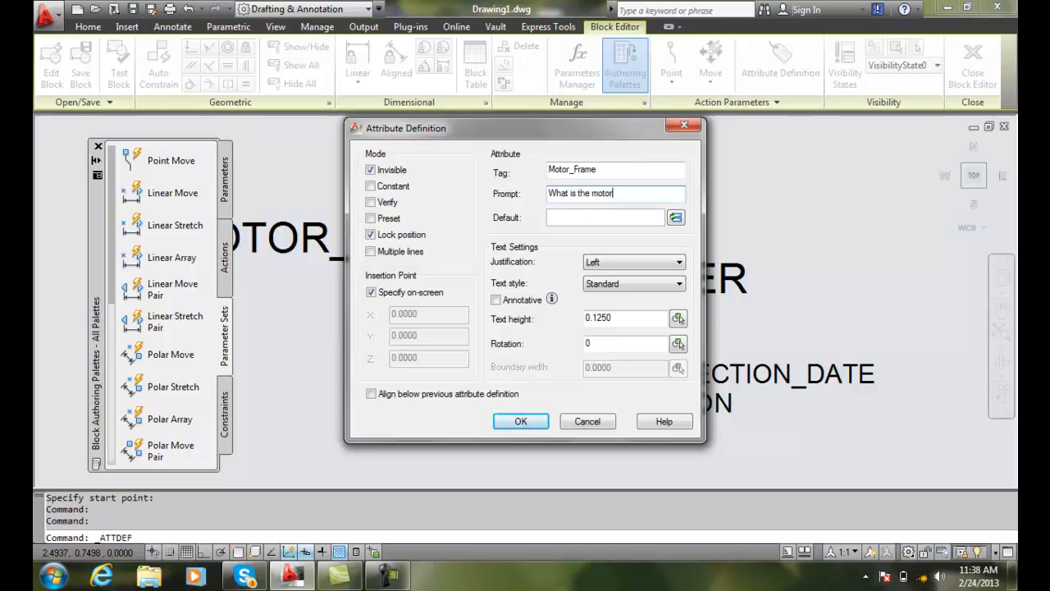
type("frame")
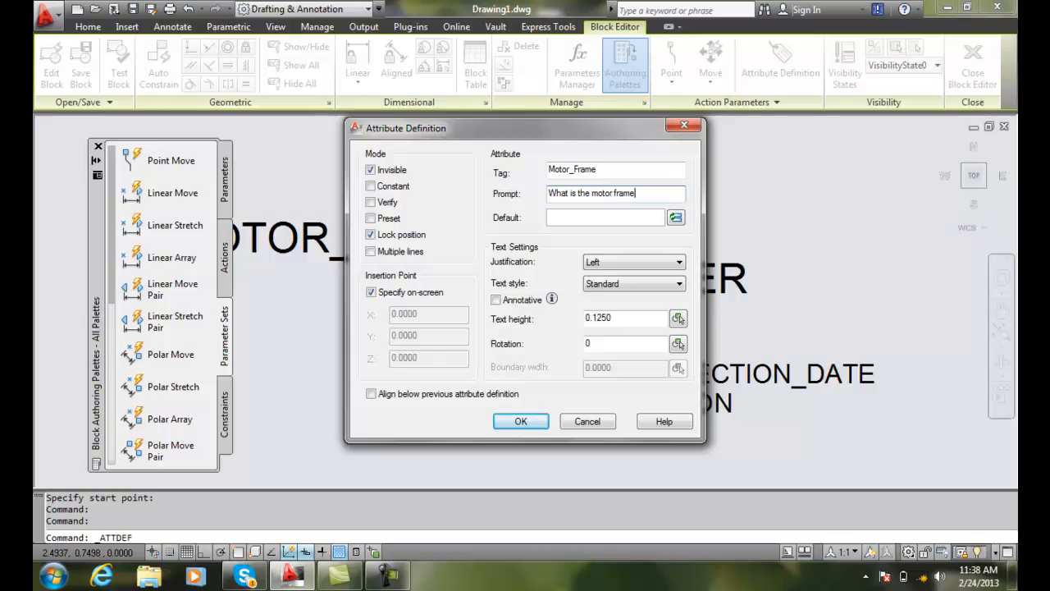
type("nm")
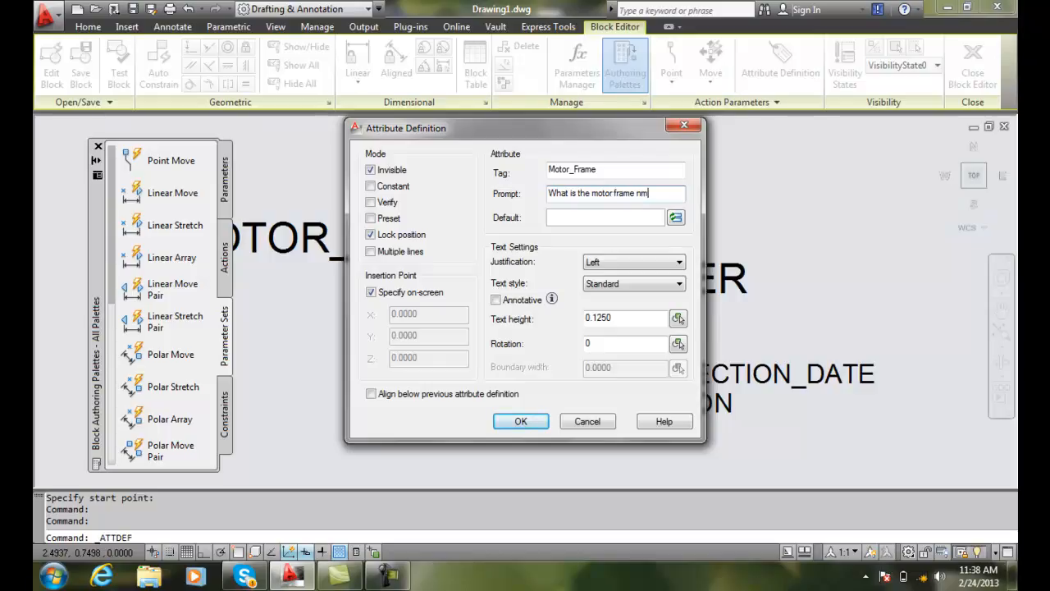
type("umber?")
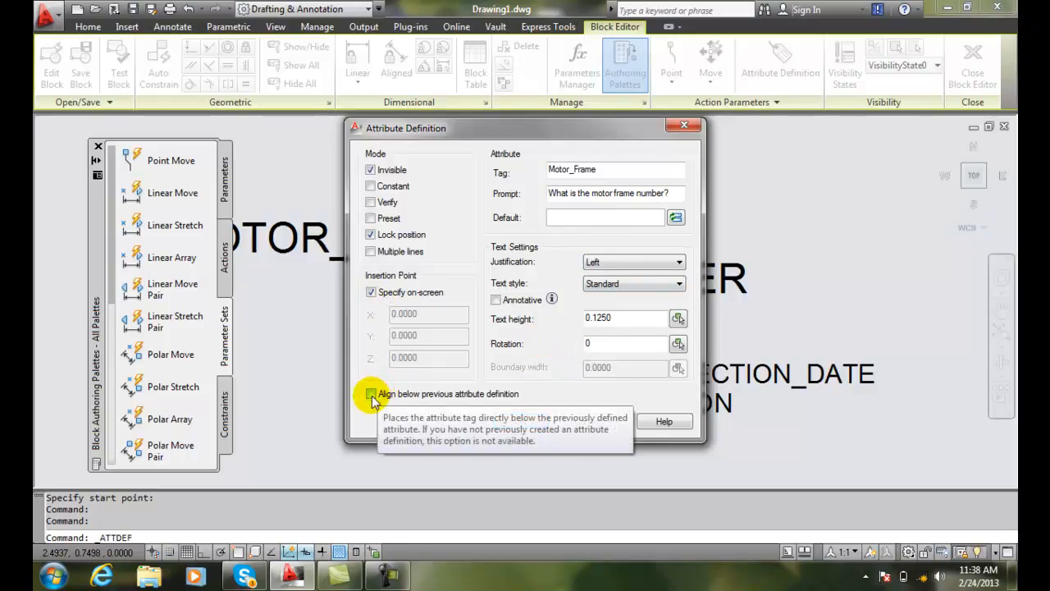
Enable Align below previous attribute definition and add MOTOR_FRAME under MOTOR_PLANT_LOCATION
left_click(371, 393)
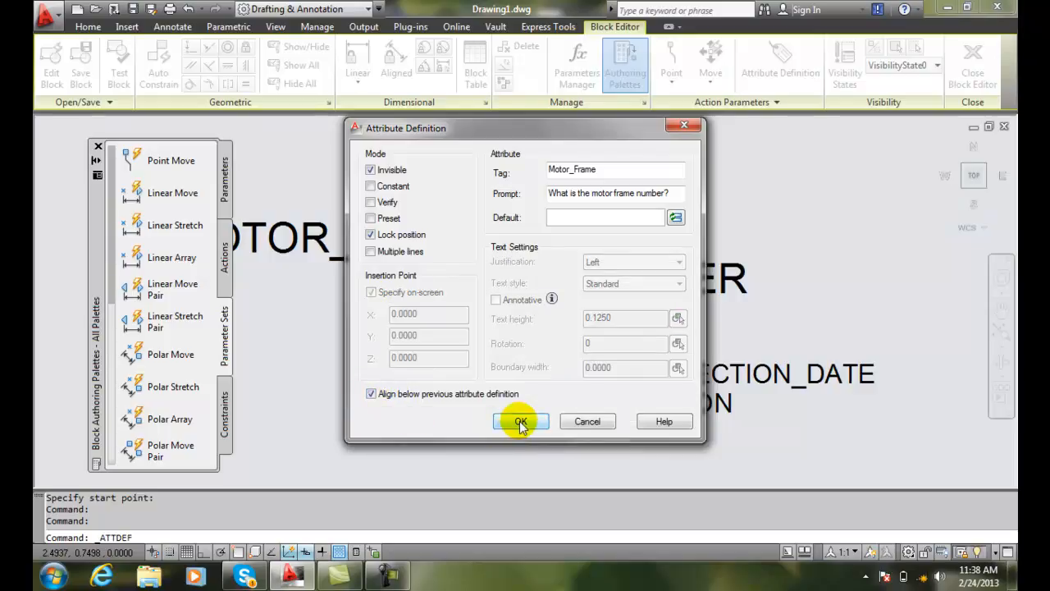
left_click(520, 420)
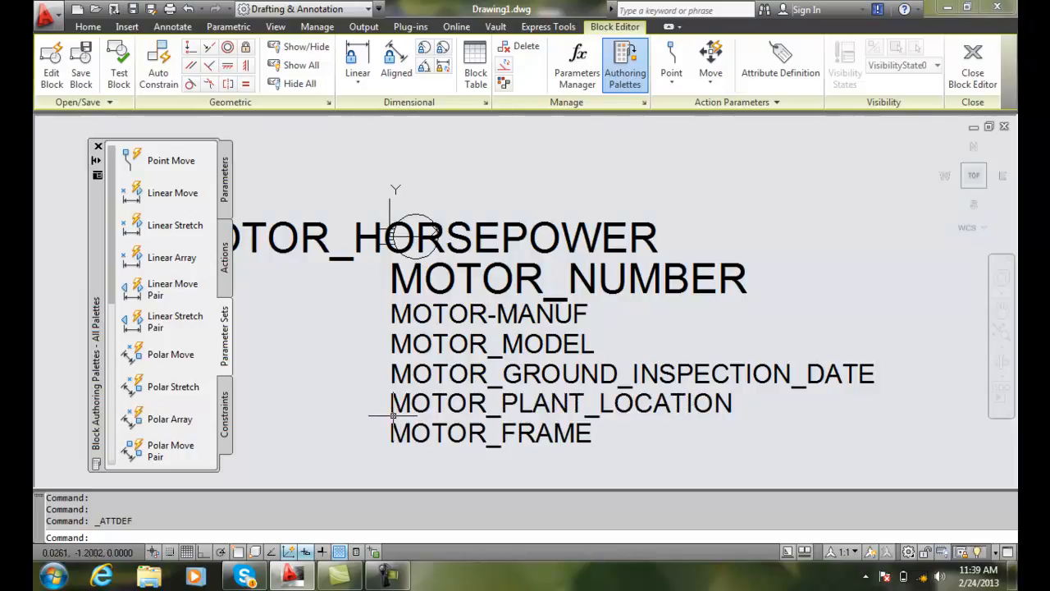
mouse_move(401, 417)
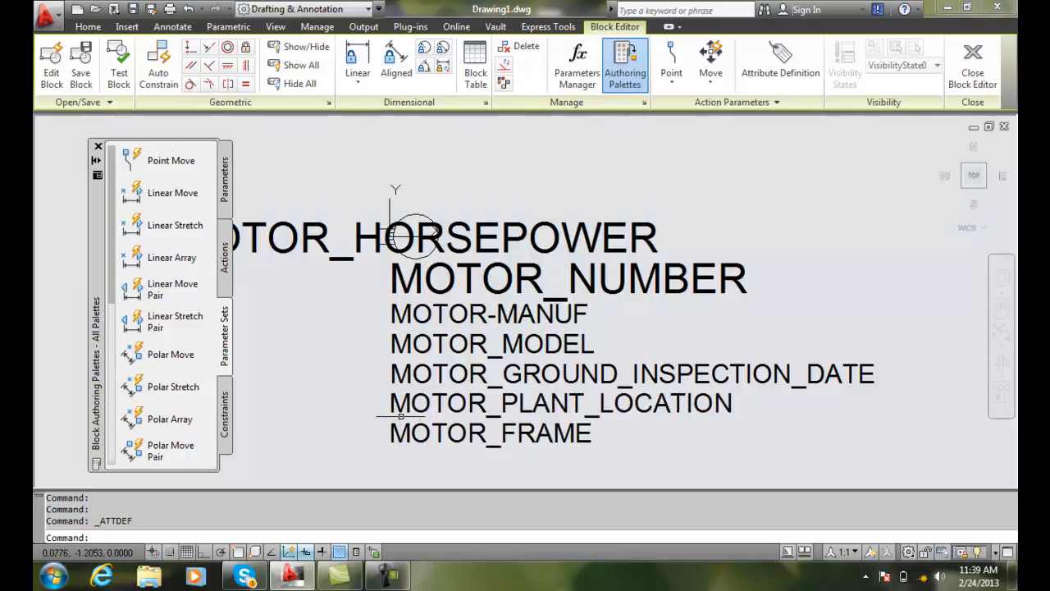